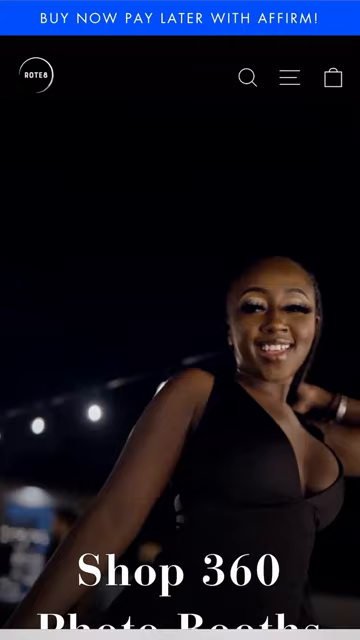
Scroll through the photo booth shop homepage before closing the browser.
scroll("down", 3)
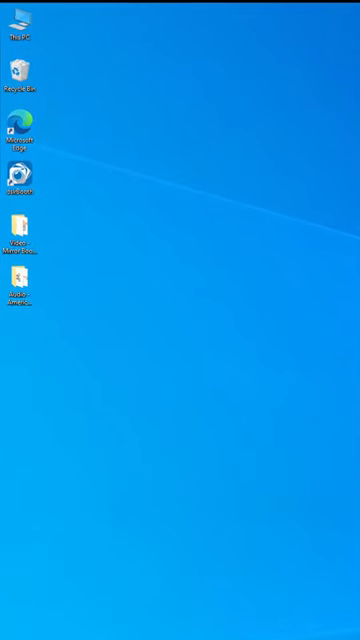
Start dslrBooth from the desktop and launch the saved event to its start screen.
left_click(20, 184)
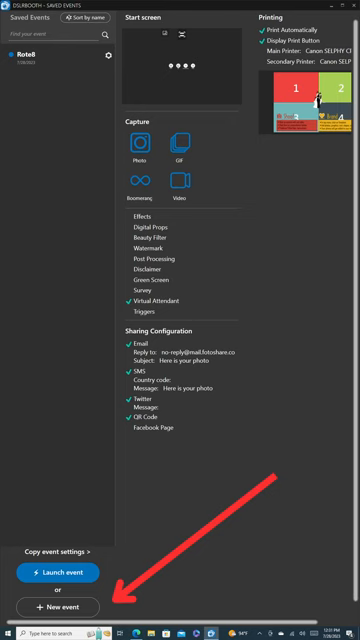
left_click(56, 608)
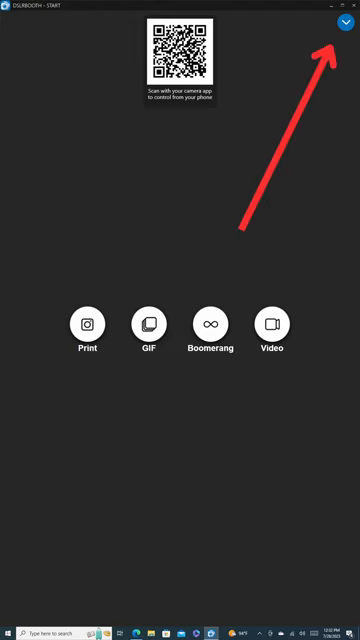
Enter the Screen Editor, glance at the Capture Screen, and return to Welcome Screen settings.
left_click(344, 24)
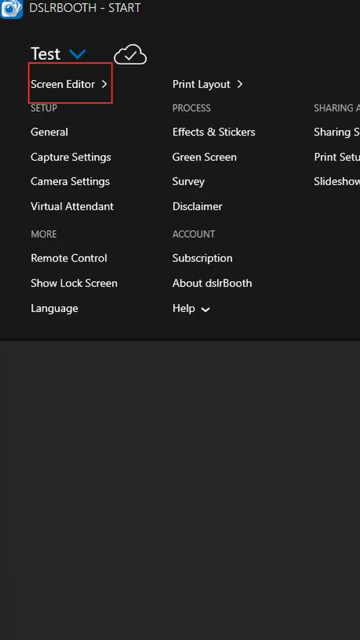
left_click(66, 84)
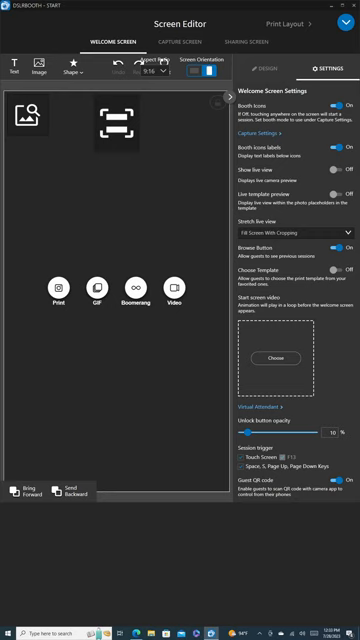
left_click(180, 42)
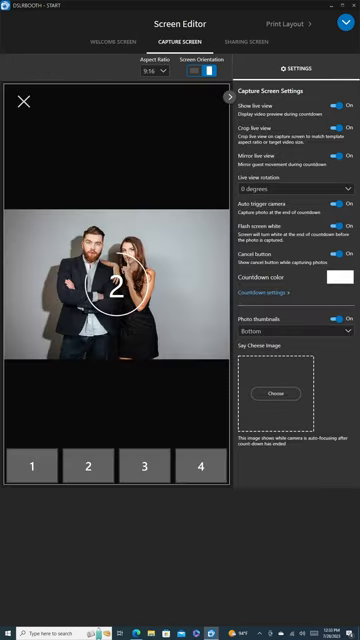
left_click(242, 40)
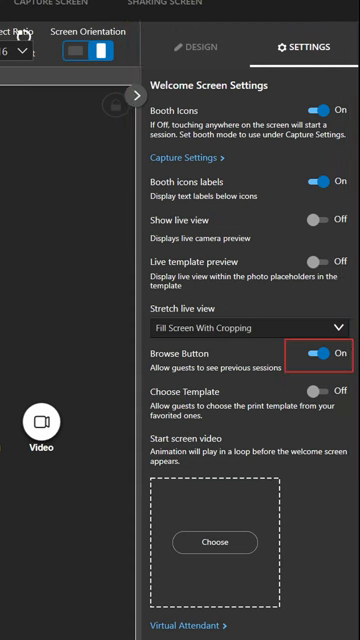
Switch the Browse Button off so guests cannot browse previous sessions.
left_click(320, 356)
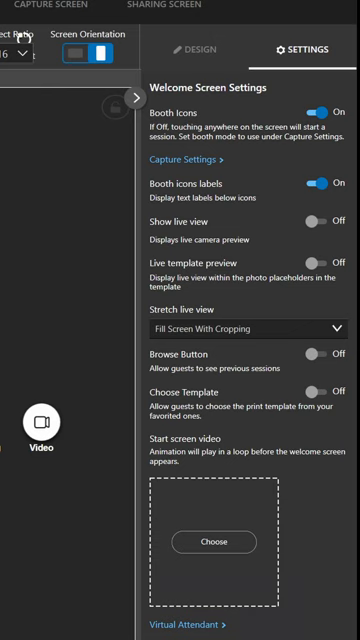
scroll("down", 3)
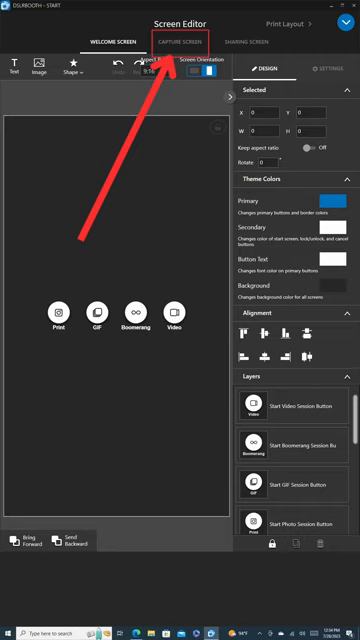
Show the Capture Screen settings with countdown and live view options.
left_click(188, 40)
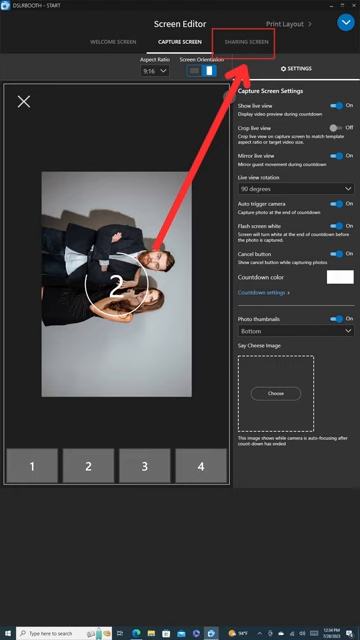
Review the Sharing Screen options (email, SMS, Twitter, QR code, print), then launch the event.
left_click(248, 44)
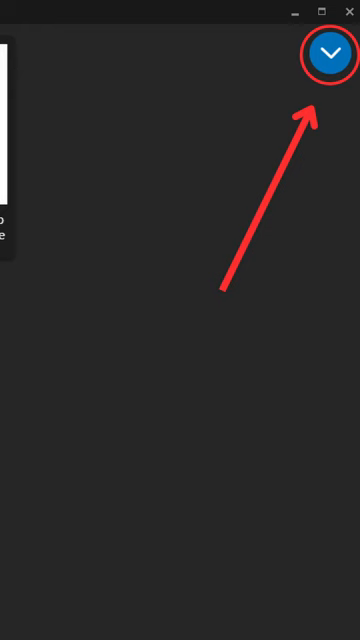
left_click(328, 54)
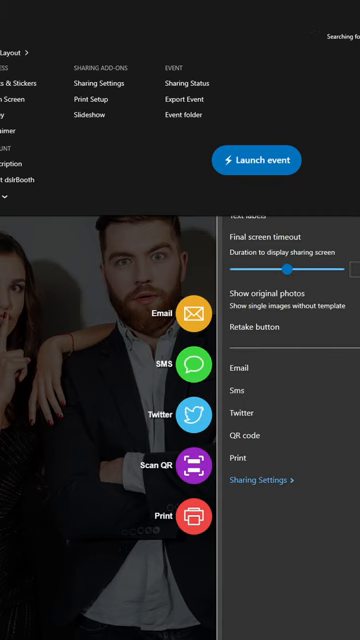
mouse_move(256, 160)
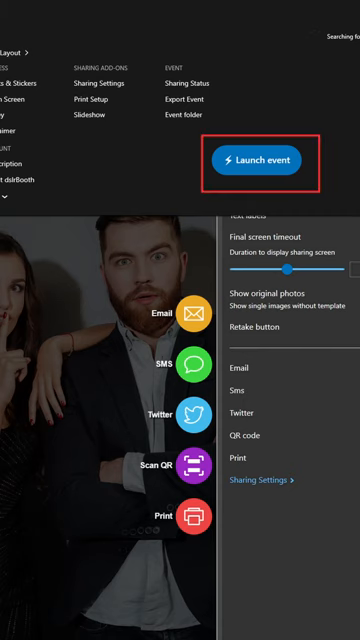
left_click(256, 160)
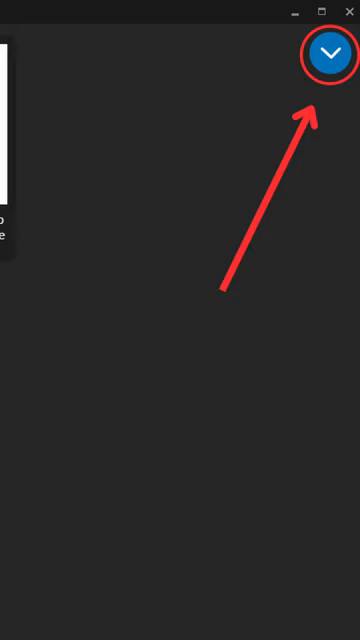
left_click(328, 52)
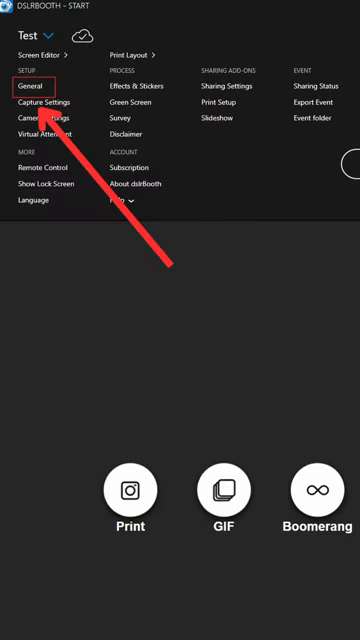
left_click(36, 86)
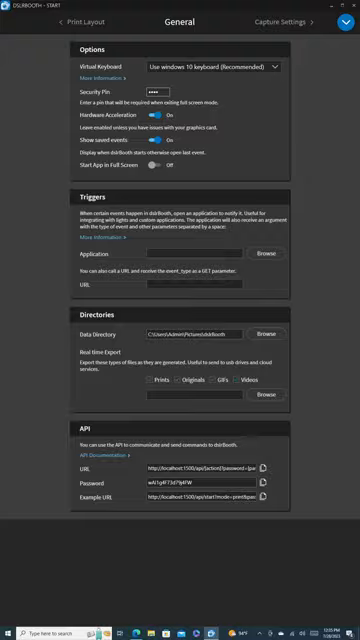
left_click(336, 22)
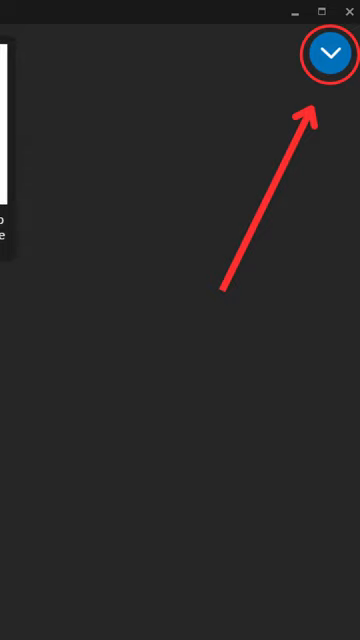
left_click(326, 52)
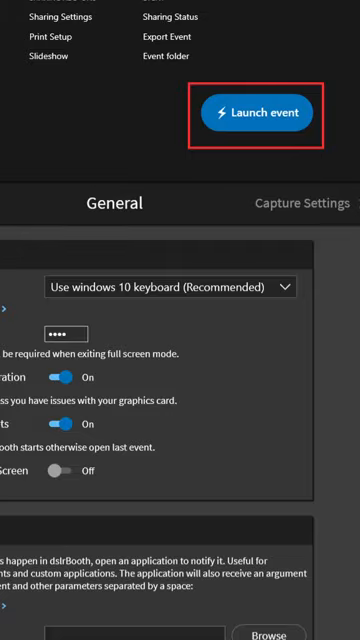
left_click(258, 112)
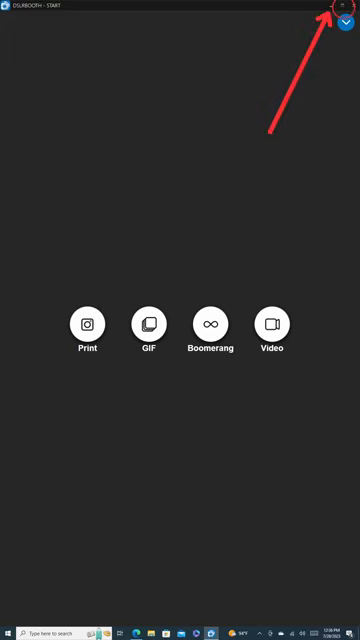
Unlock the locked start screen via the top-right lock button and exit to the program window.
left_click(308, 16)
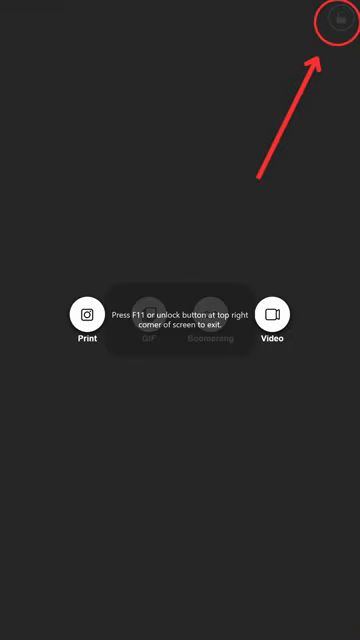
left_click(336, 22)
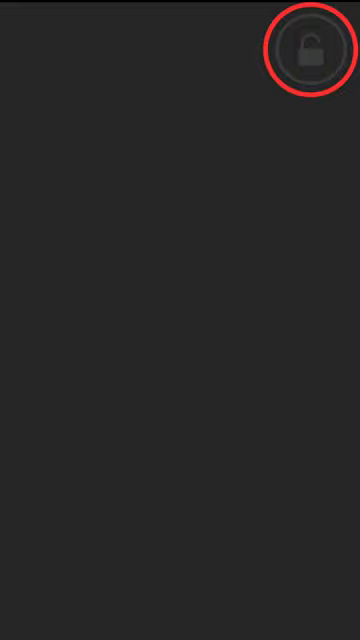
left_click(310, 48)
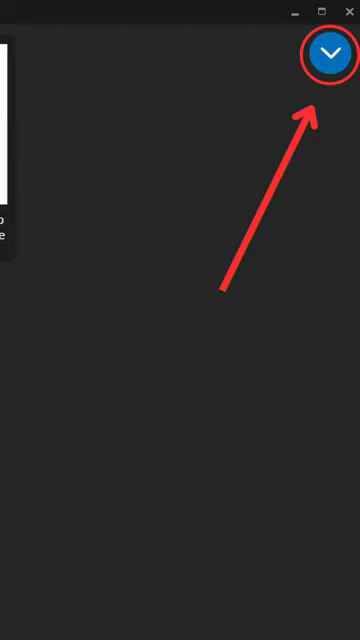
left_click(328, 52)
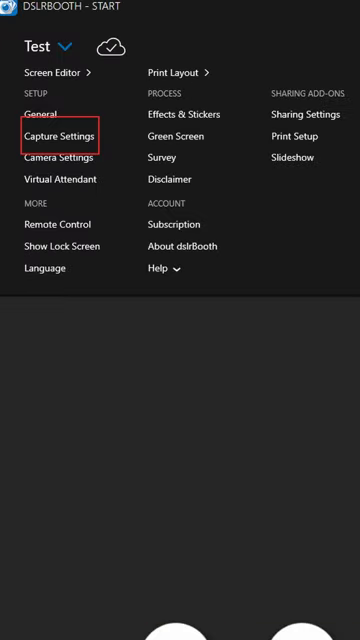
left_click(62, 132)
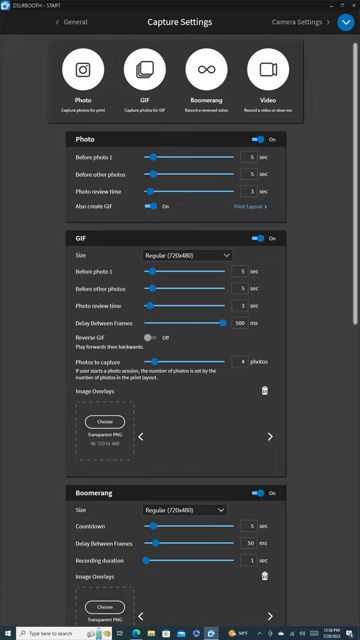
left_click(338, 22)
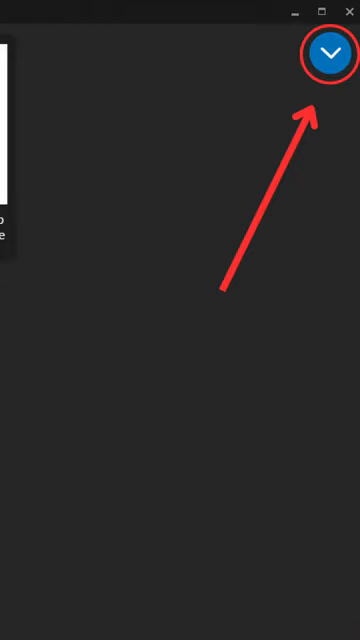
Bring up the Virtual Attendant setup with its custom media slots per booth stage.
left_click(328, 54)
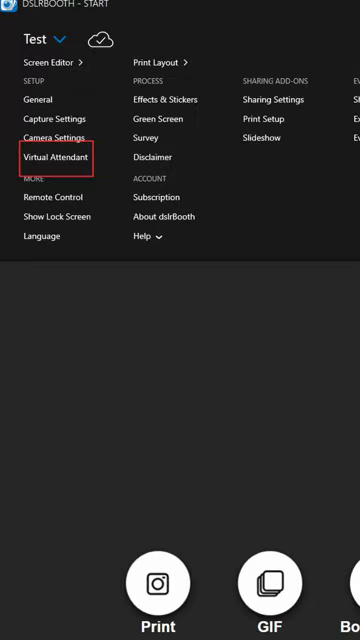
left_click(60, 156)
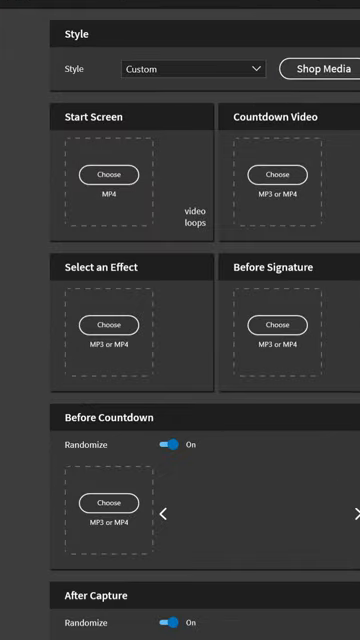
Assign the touch-to-start video from the Video - Mirror Booth White folder to the Start Screen slot.
left_click(108, 174)
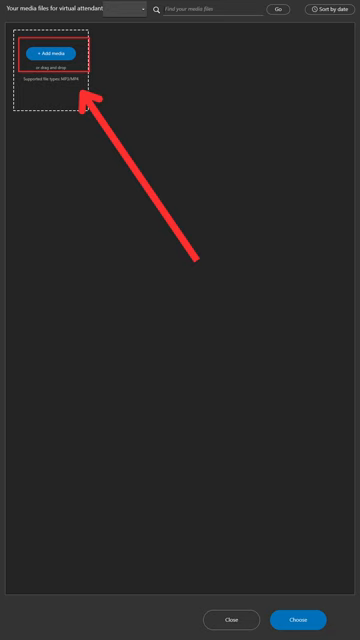
left_click(52, 54)
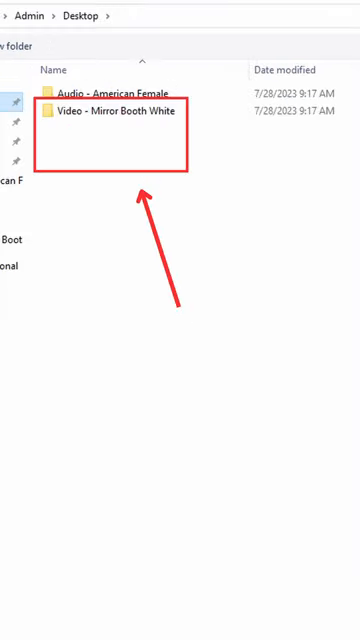
double_click(114, 110)
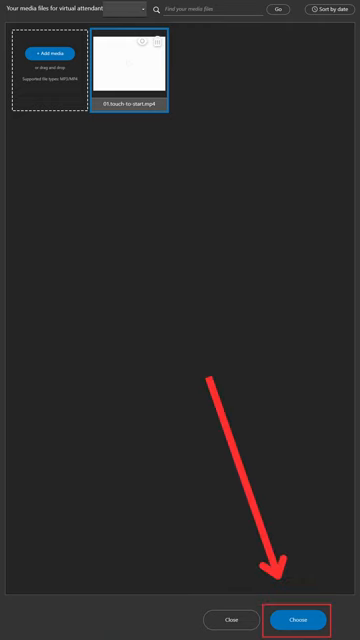
left_click(300, 592)
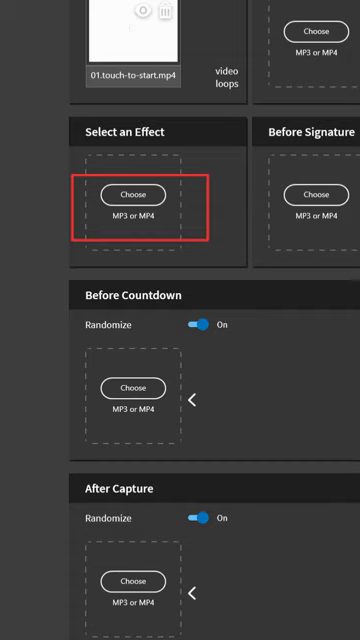
Assign the select-effect MP3 from the Audio - American Female folder to Select an Effect.
left_click(132, 194)
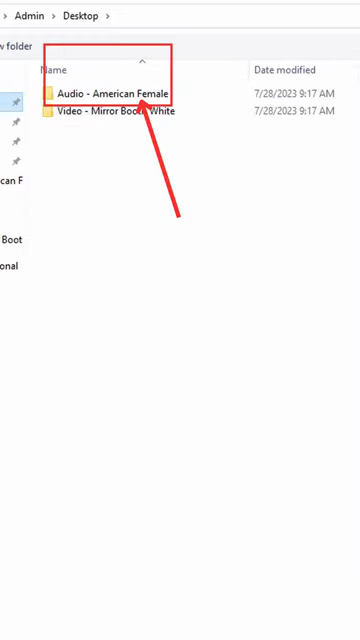
double_click(100, 92)
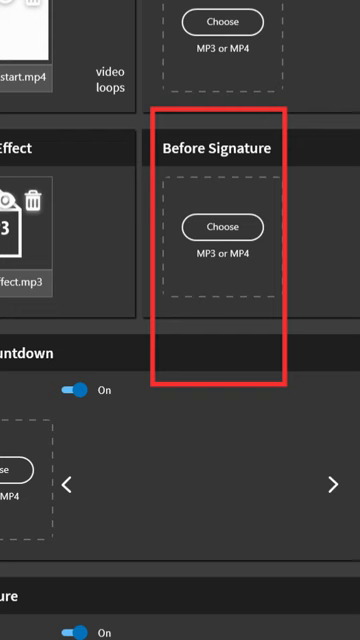
Add matching MP3/MP4 clips for Before Signature, Countdown and the remaining stages through End of Session.
left_click(220, 228)
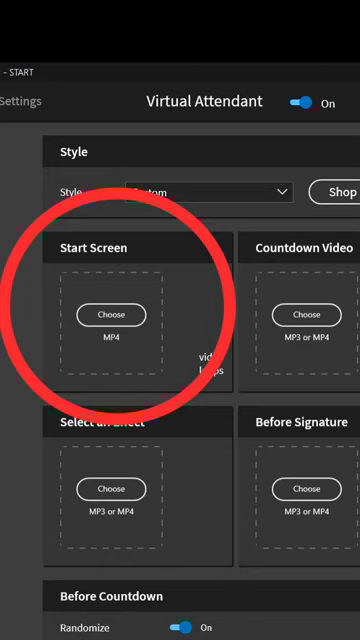
left_click(110, 316)
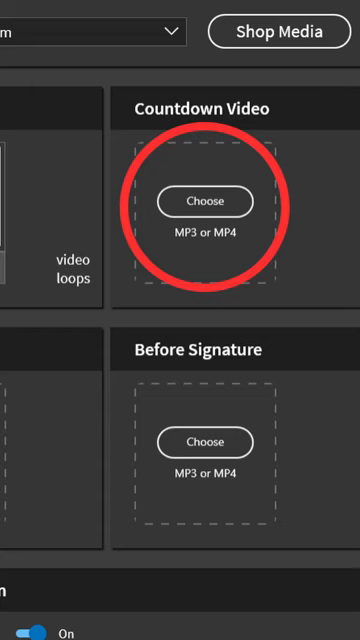
scroll("down", 3)
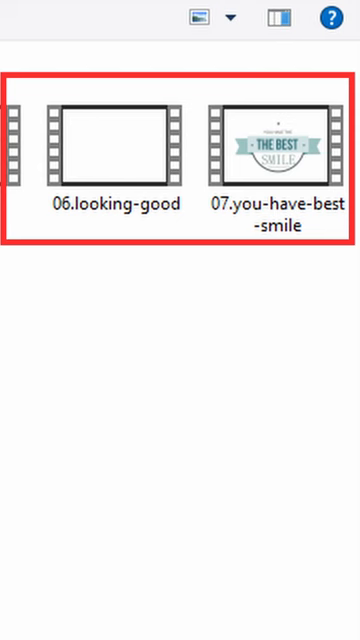
scroll("down", 3)
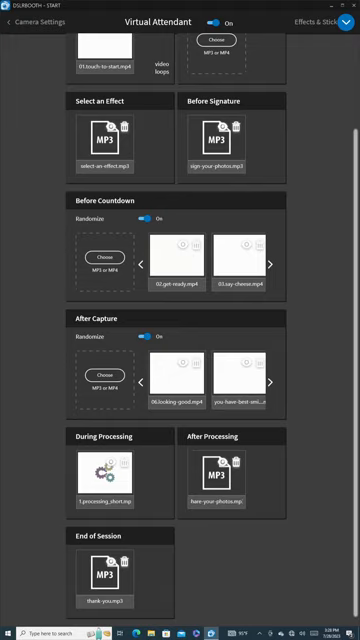
Launch the event from the main menu so the booth runs with the assigned attendant media.
left_click(344, 22)
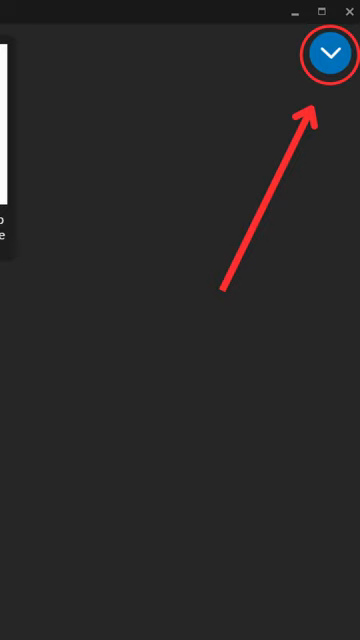
left_click(326, 52)
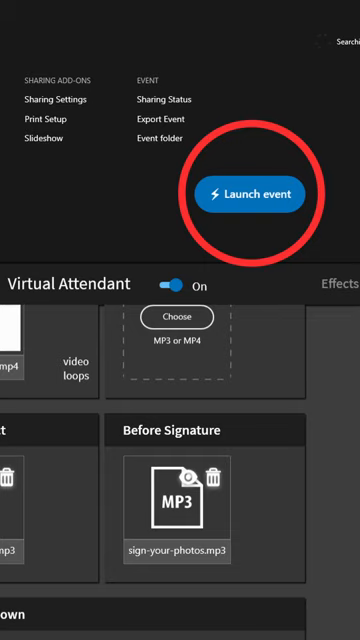
left_click(248, 192)
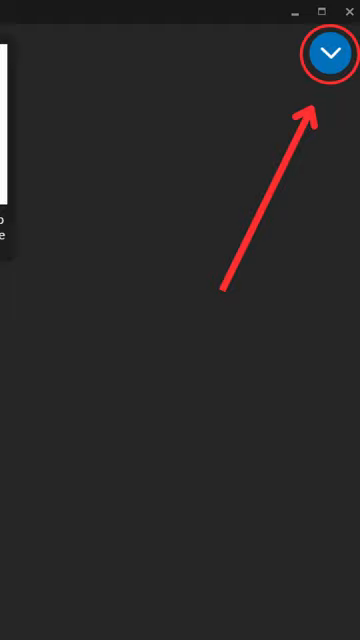
Bring up the Print Layout editor showing the event's current template.
left_click(330, 54)
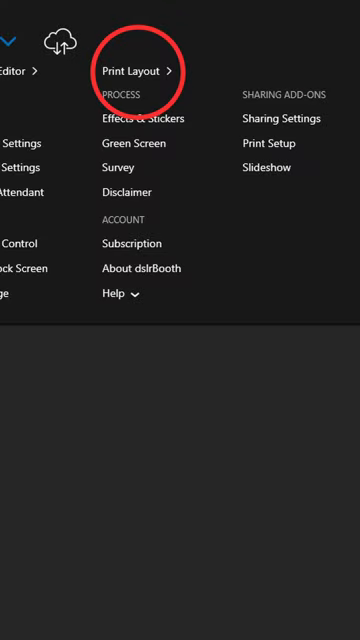
left_click(136, 70)
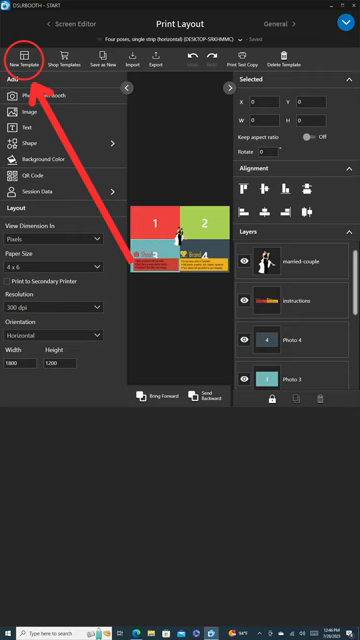
Replace the numbered-slot template with a new blank print template.
left_click(26, 64)
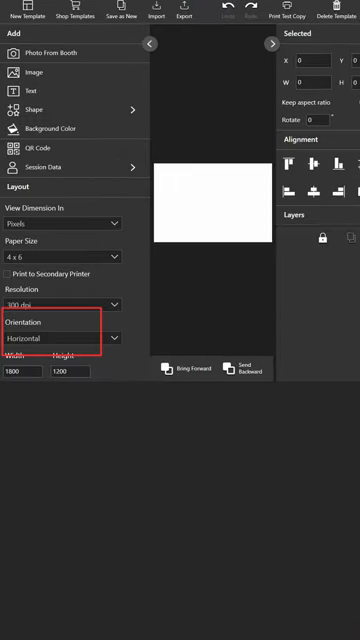
Switch the blank template to vertical orientation, 1200 by 1800 pixels on 4x6 paper.
left_click(64, 336)
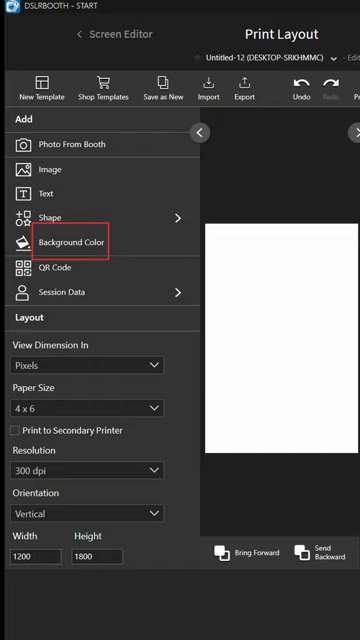
mouse_move(56, 268)
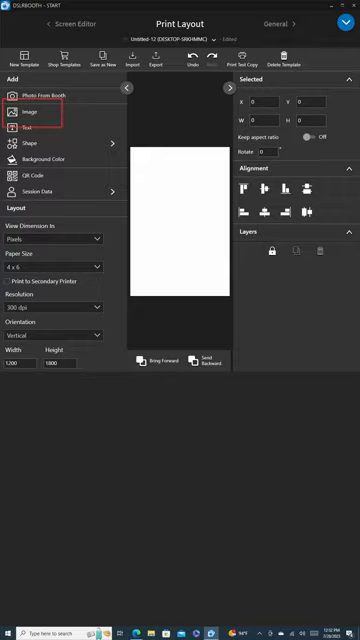
Add the Happy Birthday background image, booth photo spots and a guest signature field to the template.
left_click(28, 112)
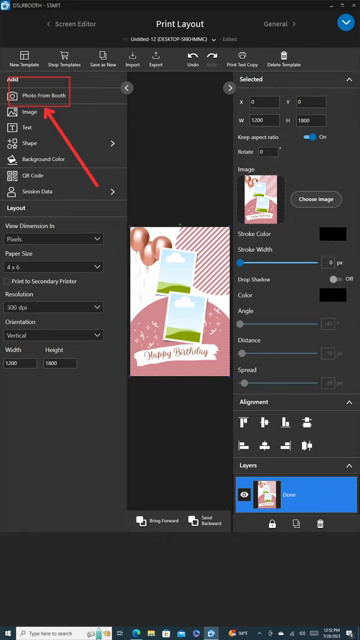
left_click(44, 94)
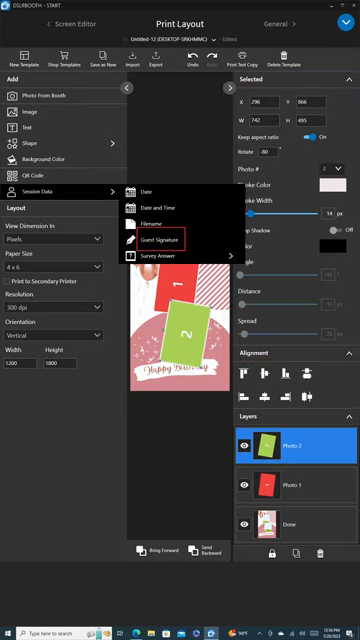
left_click(156, 240)
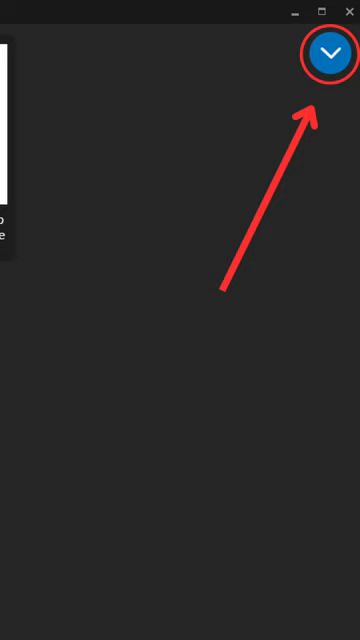
left_click(328, 54)
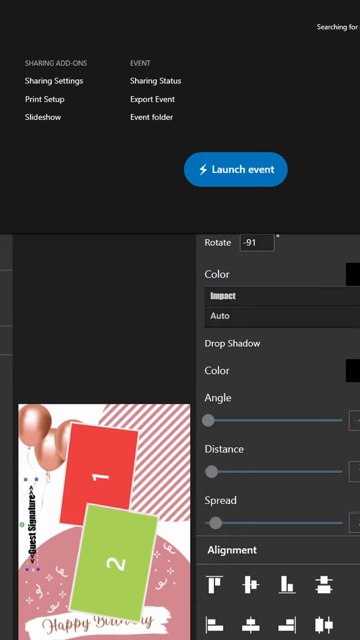
left_click(236, 168)
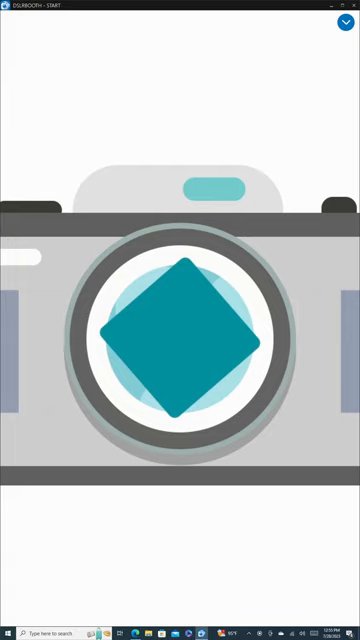
left_click(344, 22)
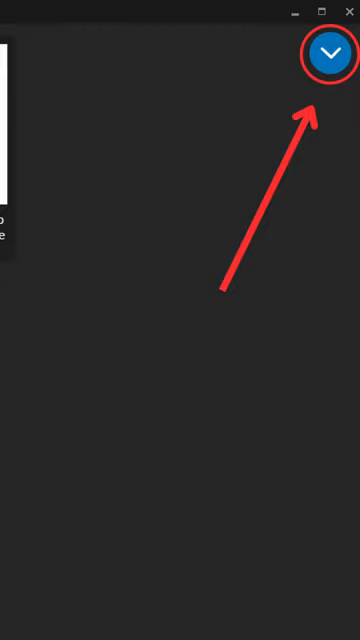
Review the Sharing Settings, scrolling through the email, Twitter and SMS options.
left_click(328, 54)
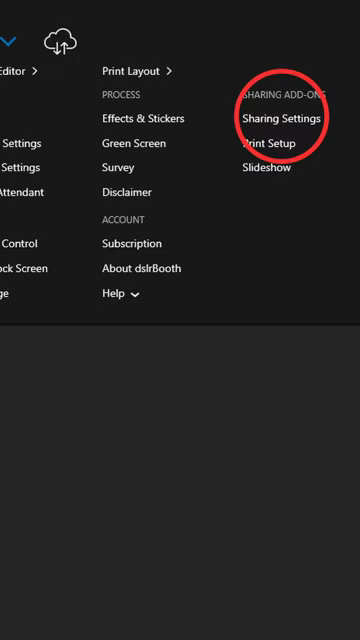
left_click(282, 118)
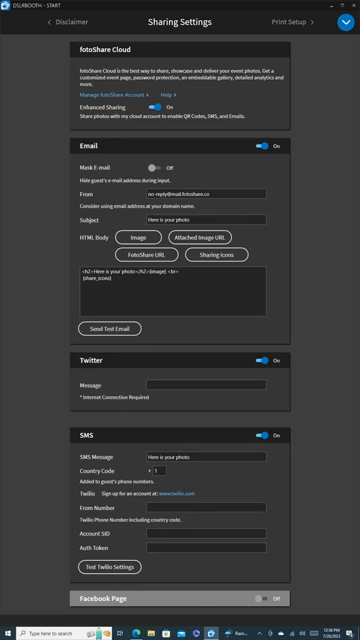
scroll("down", 3)
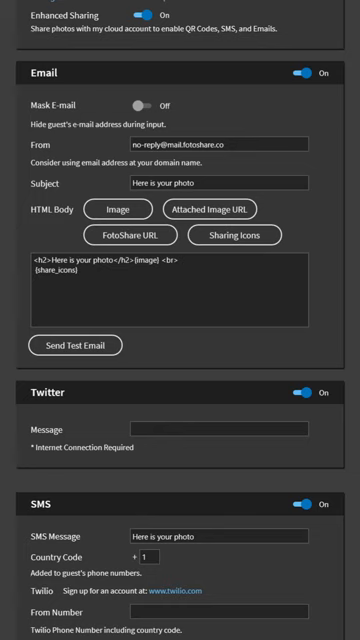
scroll("down", 3)
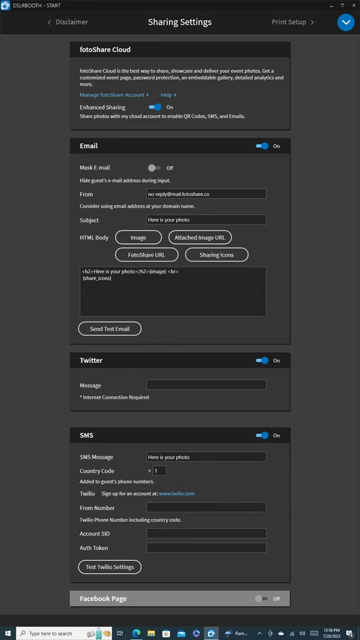
scroll("down", 3)
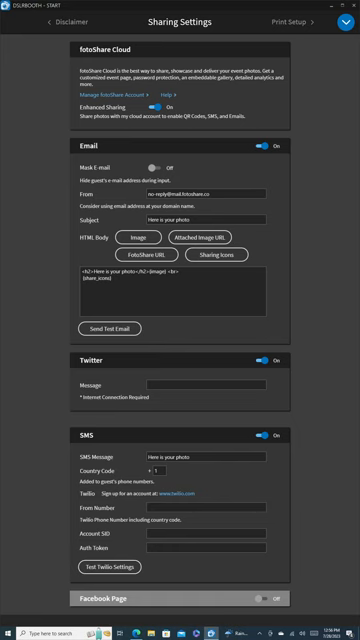
scroll("down", 3)
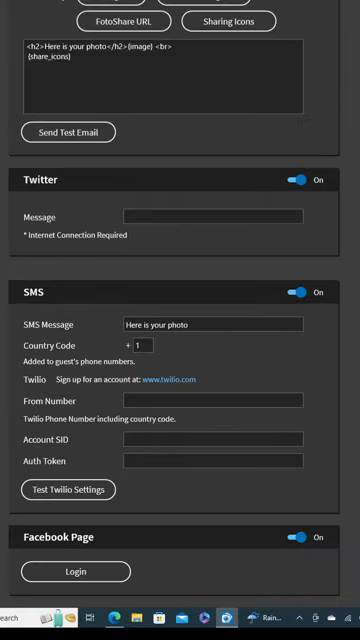